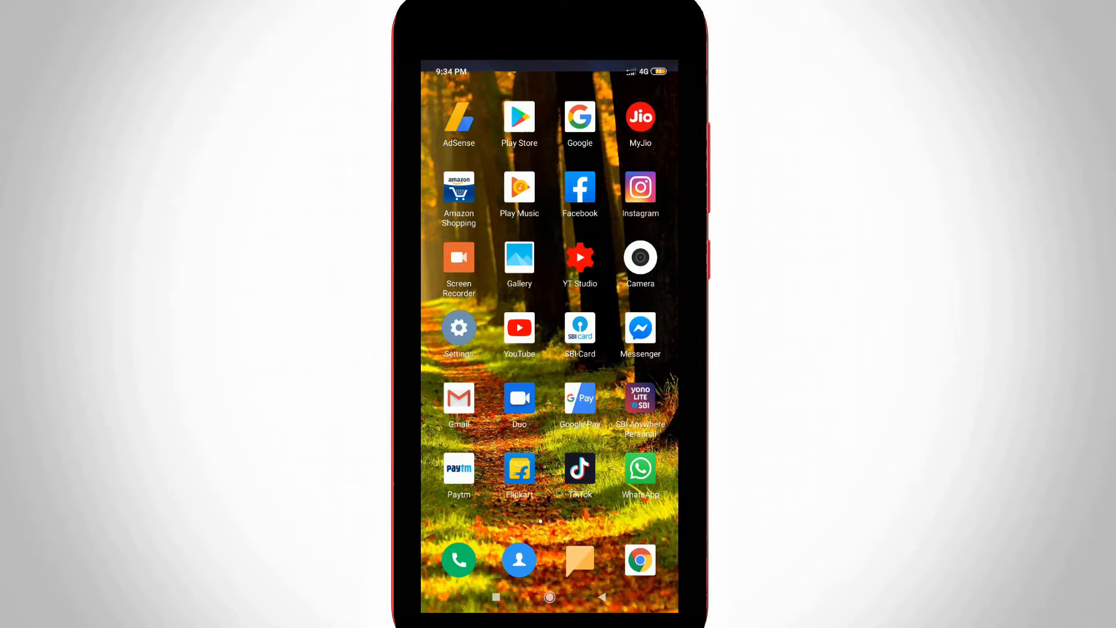
Step: Launch the Settings app from the home screen to reach the main settings list
left_click(458, 328)
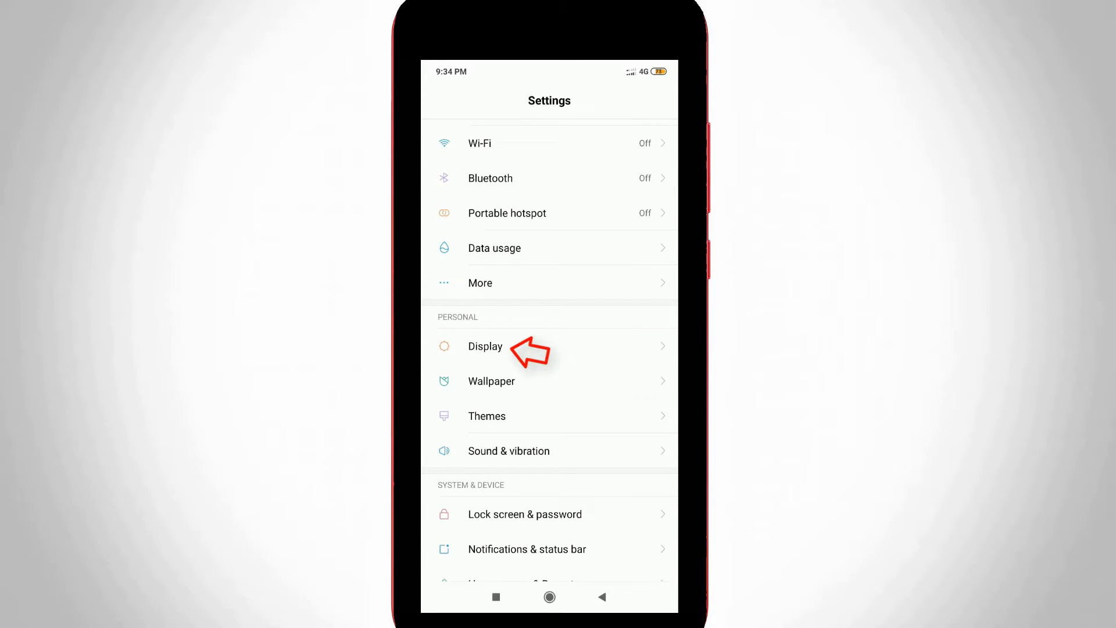
Step: Enter the Display settings page under the Personal section
left_click(485, 346)
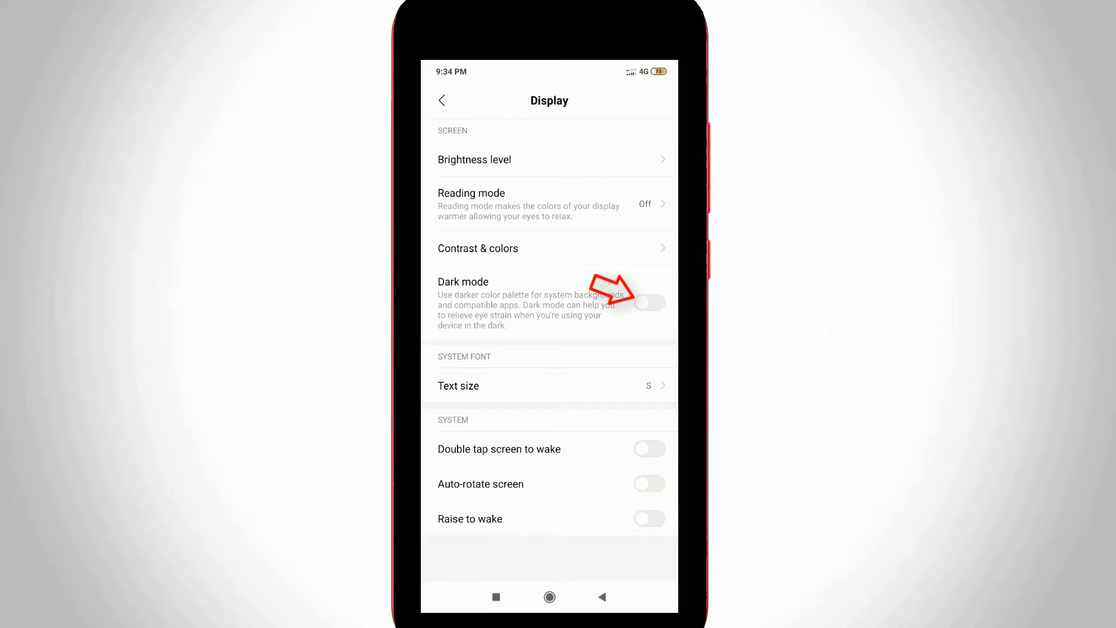
Step: Switch the Dark mode toggle on so the Display page turns dark
left_click(647, 303)
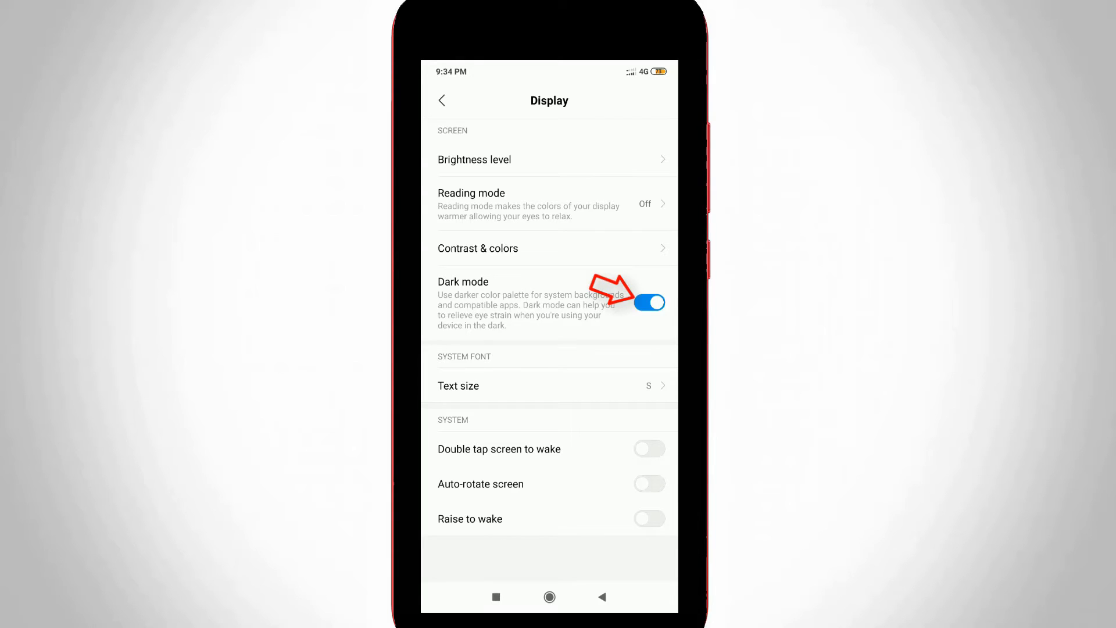
left_click(649, 303)
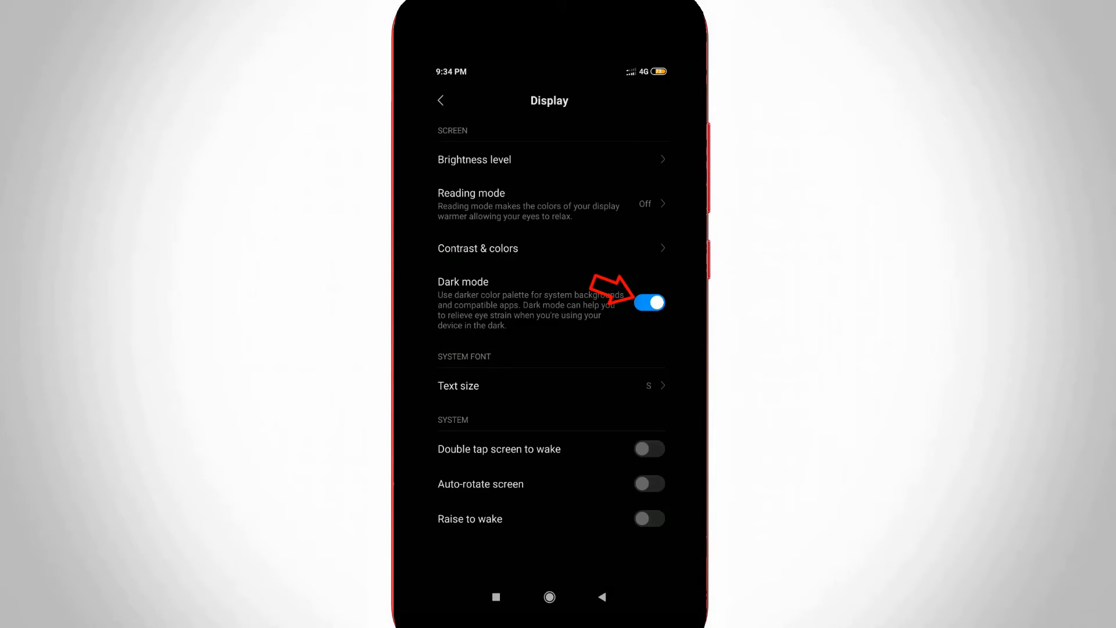